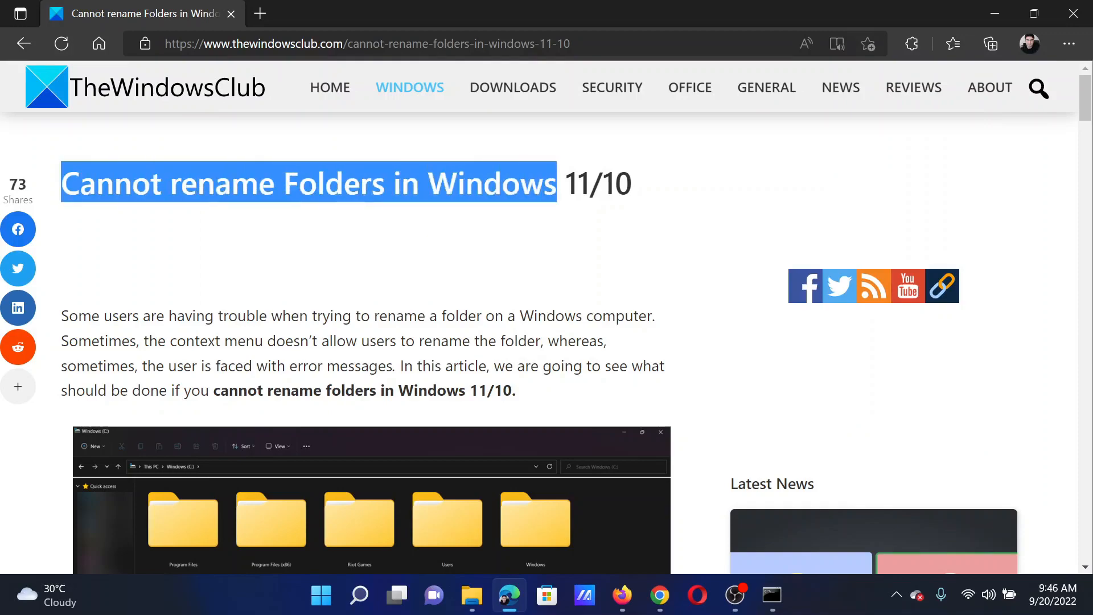
- Scroll the TheWindowsClub article down to section 1] Restart File Explorer
{"action": "scroll", "scroll_direction": "down", "scroll_amount": 3}
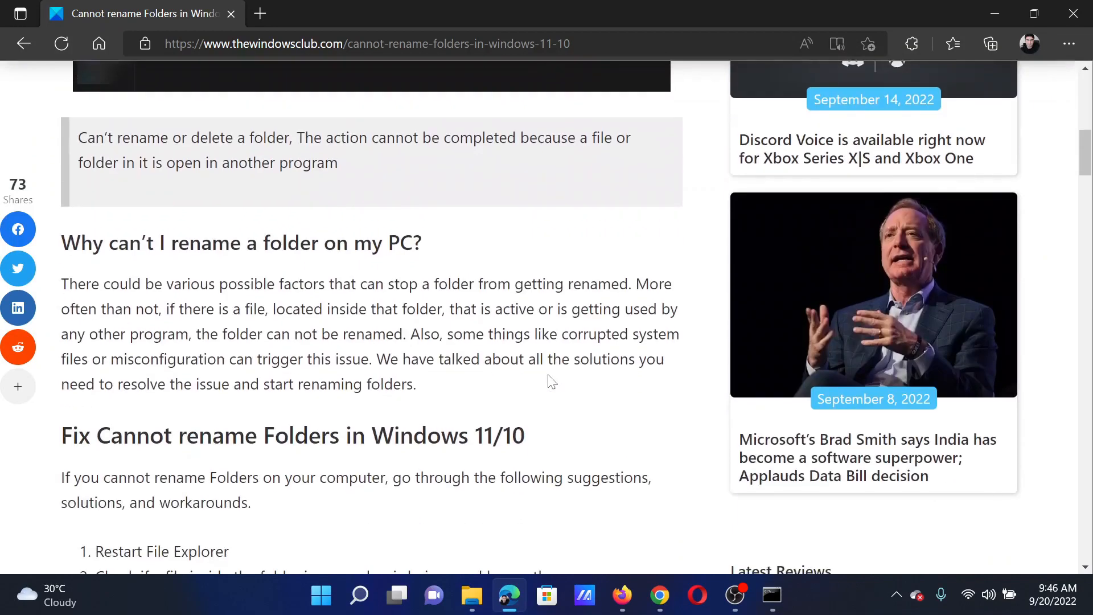
{"action": "scroll", "scroll_direction": "down", "scroll_amount": 3}
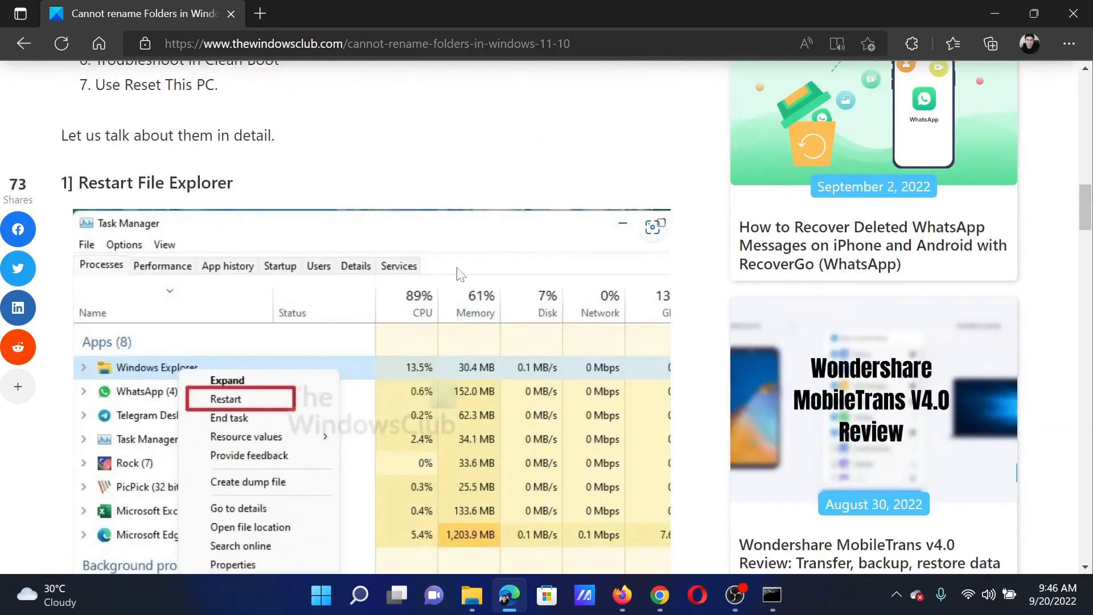
{"action": "left_click", "coordinate": [359, 595]}
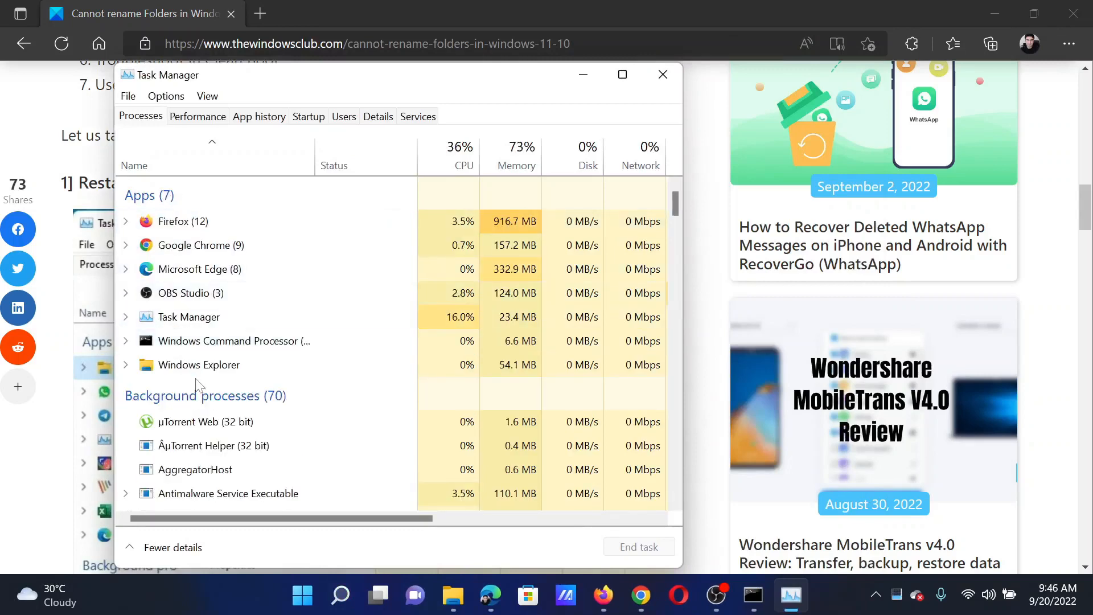
{"action": "right_click", "coordinate": [199, 364]}
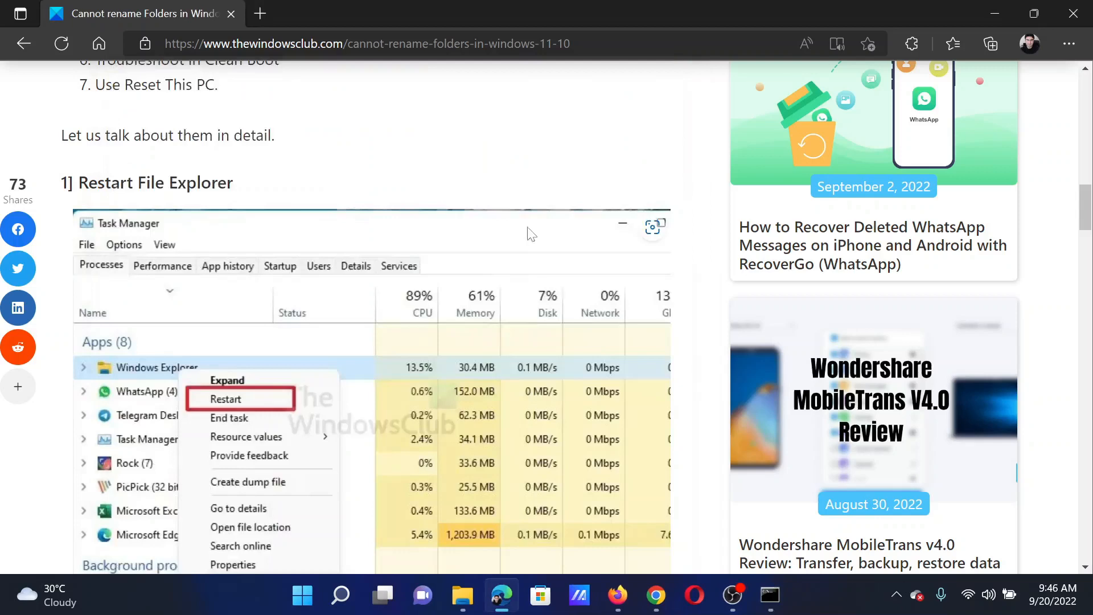
{"action": "scroll", "scroll_direction": "down", "scroll_amount": 3}
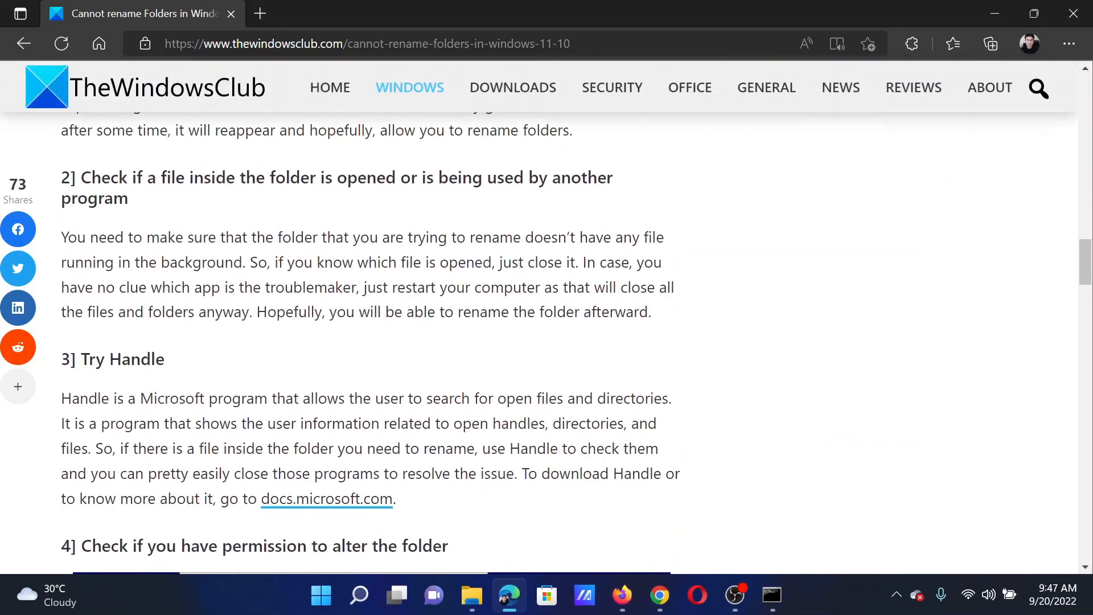
{"action": "mouse_move", "coordinate": [473, 372]}
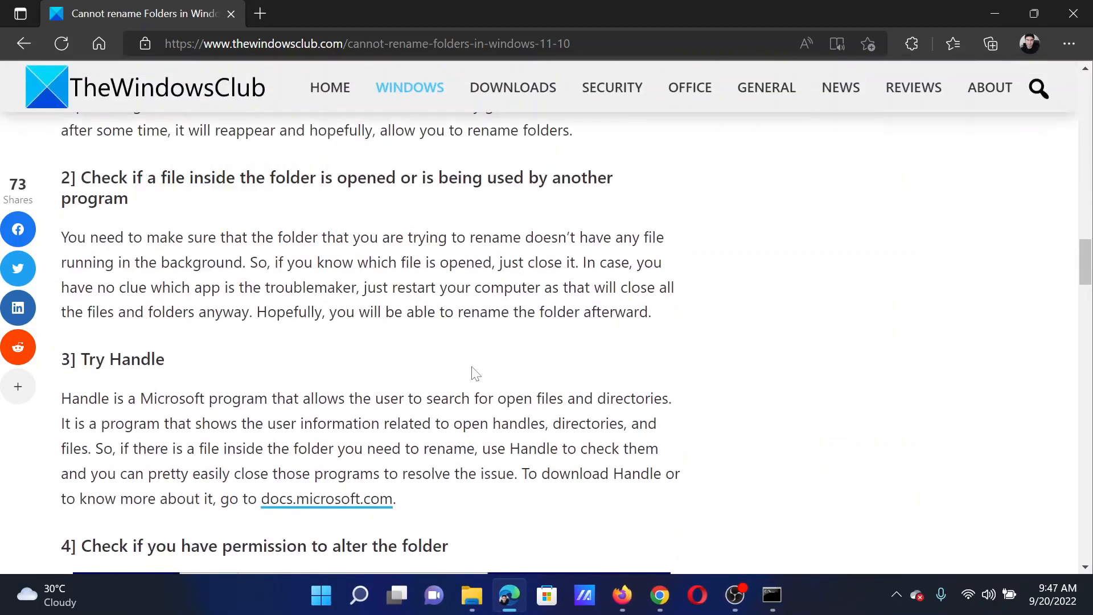
{"action": "left_click", "coordinate": [471, 594]}
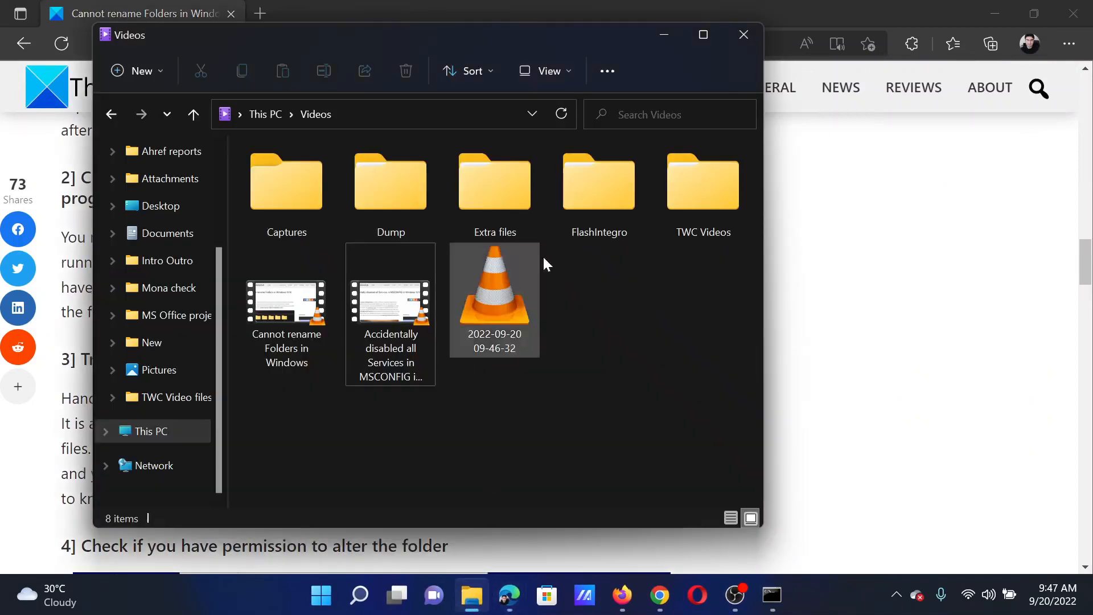
{"action": "mouse_move", "coordinate": [494, 181]}
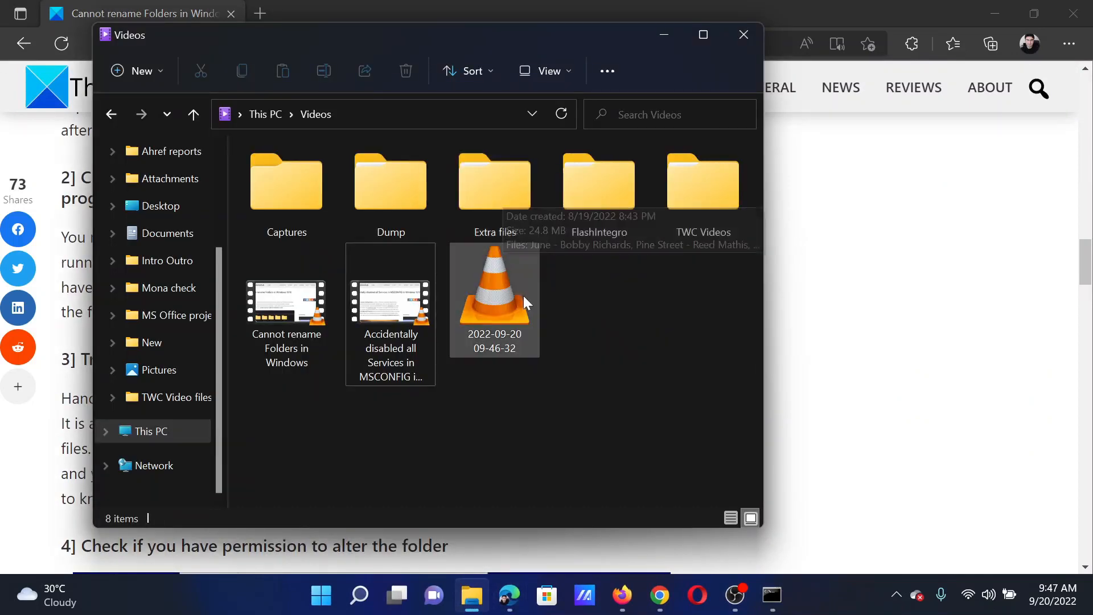
{"action": "mouse_move", "coordinate": [494, 300]}
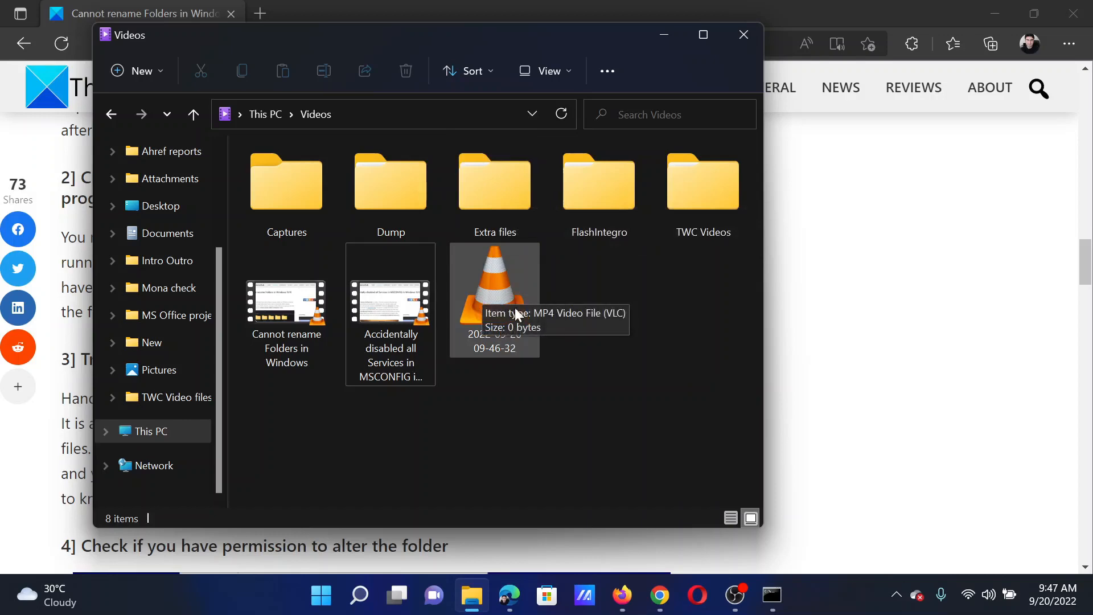
{"action": "mouse_move", "coordinate": [800, 341]}
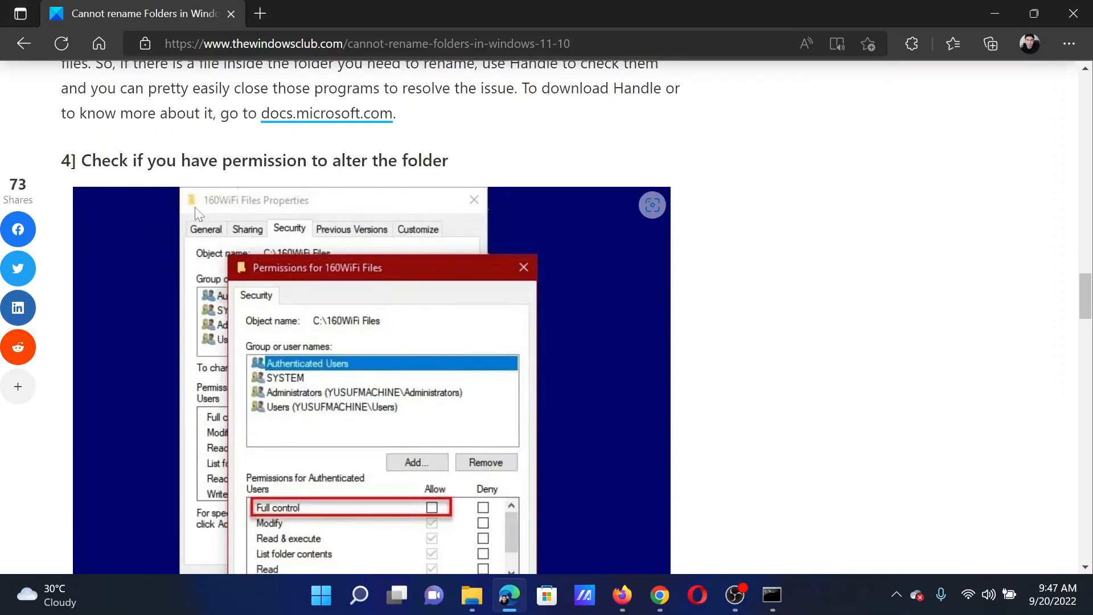
{"action": "left_click_drag", "start_coordinate": [101, 160], "coordinate": [408, 161]}
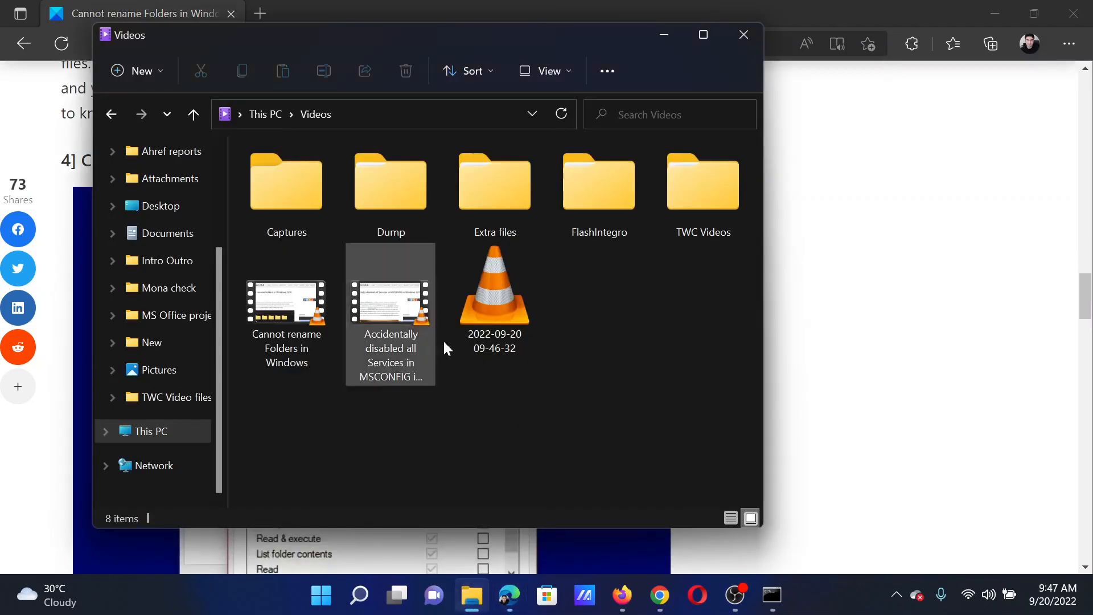
{"action": "right_click", "coordinate": [494, 181]}
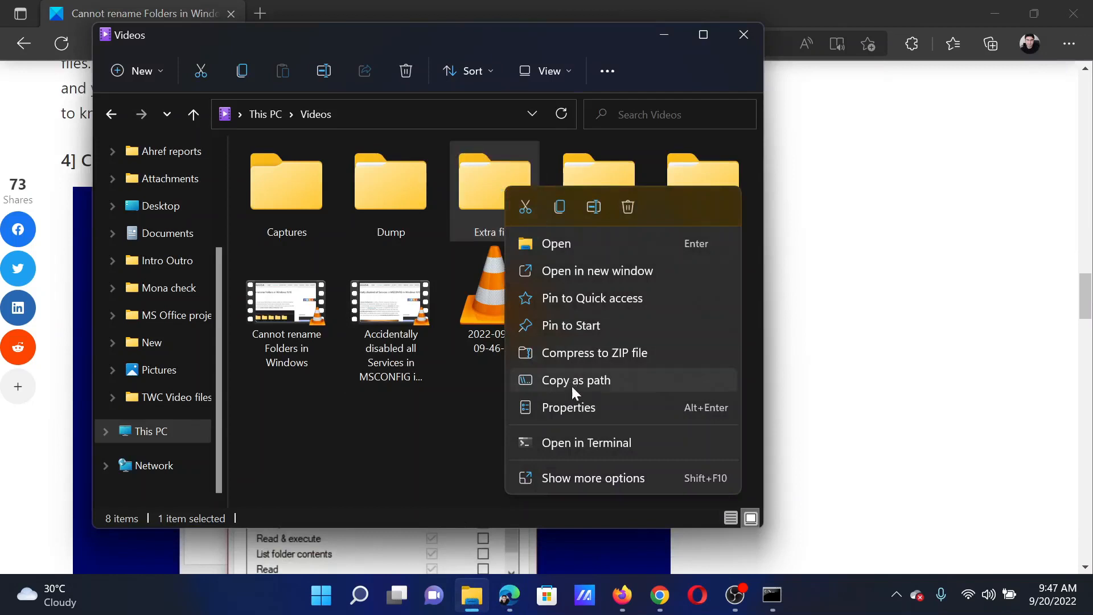
{"action": "left_click", "coordinate": [569, 407]}
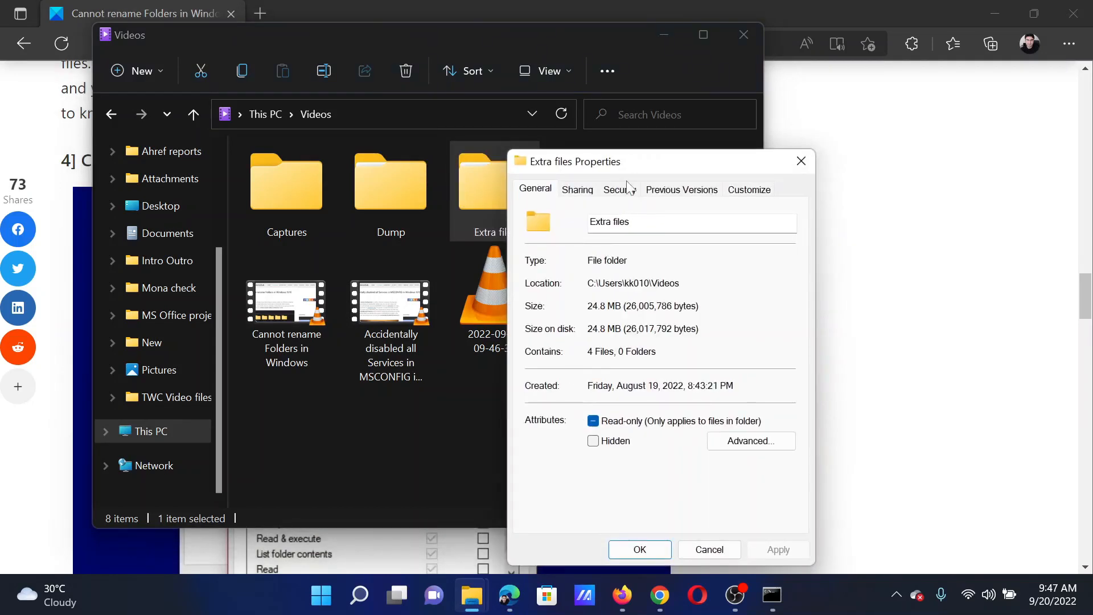
{"action": "left_click", "coordinate": [618, 189]}
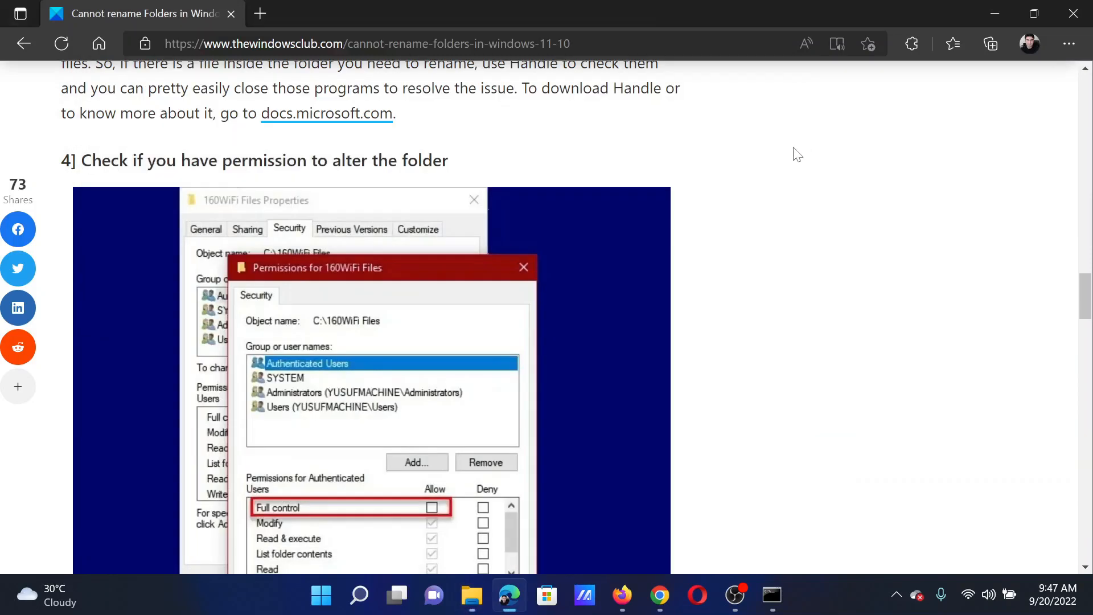
- Highlight the 5] Run SFC and DISM heading and launch an administrator Command Prompt
{"action": "scroll", "scroll_direction": "down", "scroll_amount": 3}
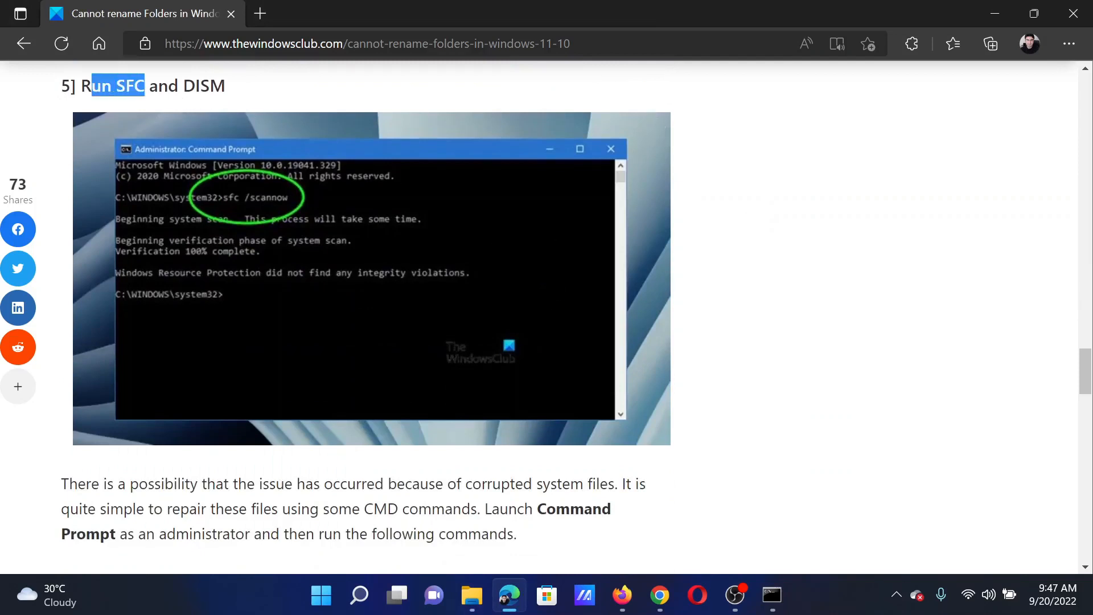
{"action": "left_click_drag", "start_coordinate": [144, 86], "coordinate": [209, 86]}
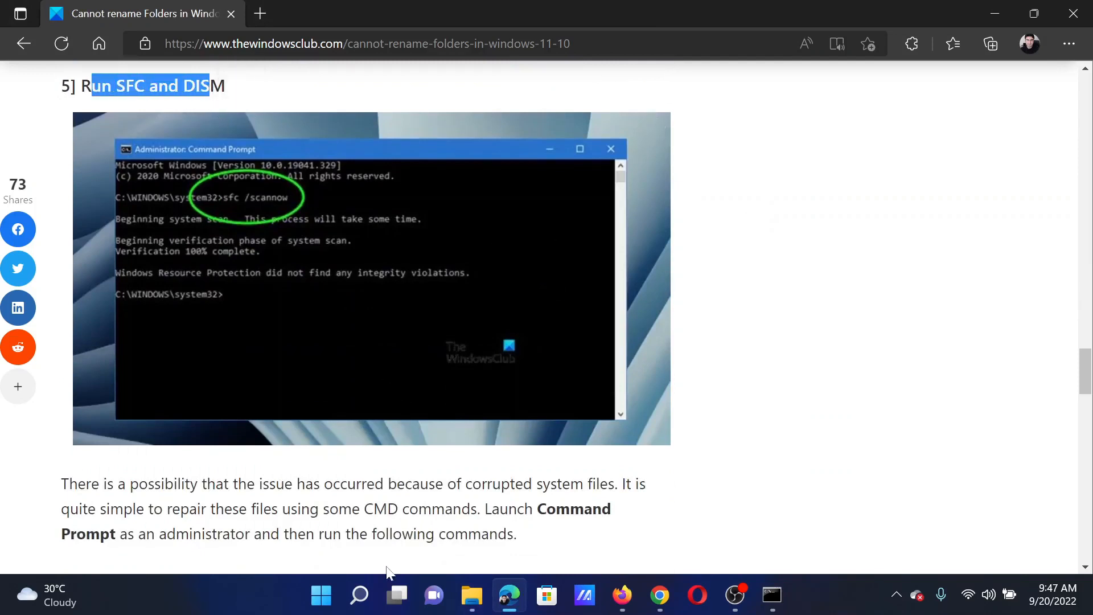
{"action": "left_click", "coordinate": [359, 595]}
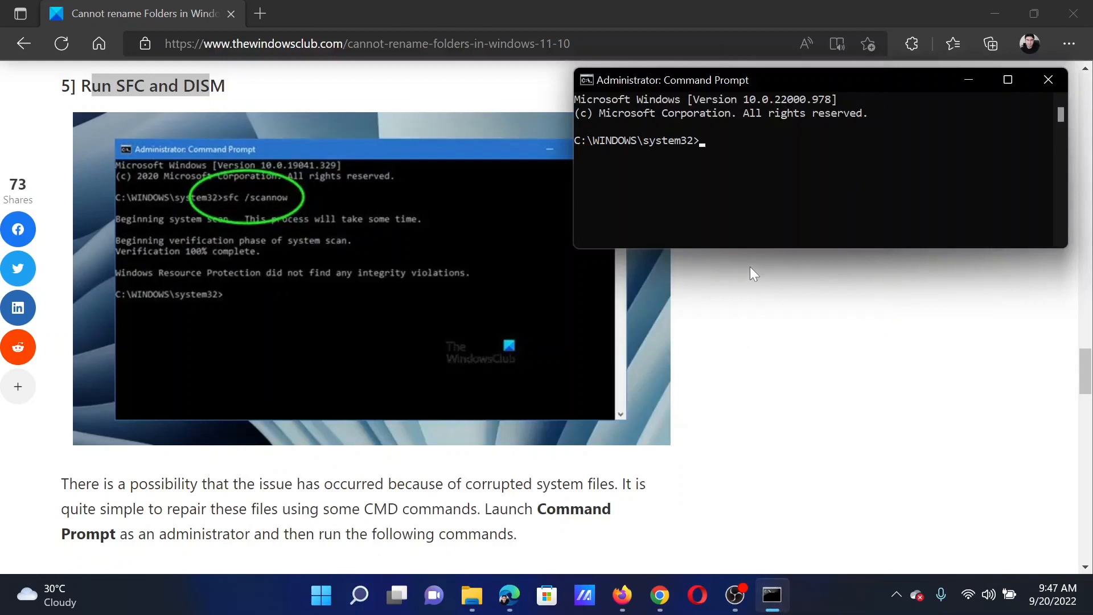
- Type sfc /scannow at the admin prompt, then scroll the article to the DISM commands
{"action": "type", "text": "sfc /s"}
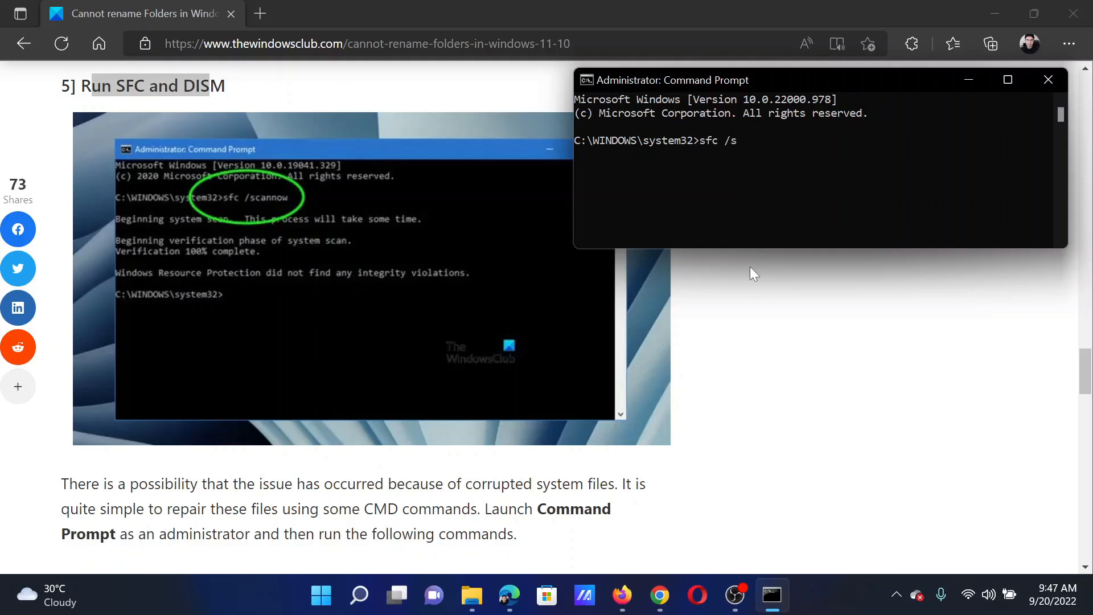
{"action": "type", "text": "cannow"}
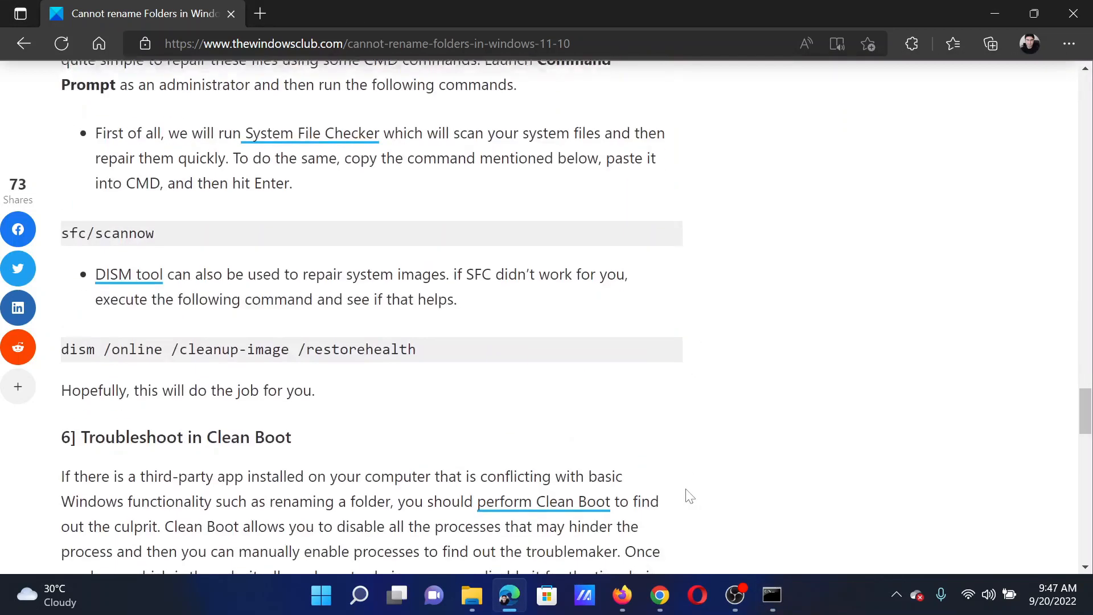
{"action": "scroll", "scroll_direction": "down", "scroll_amount": 3}
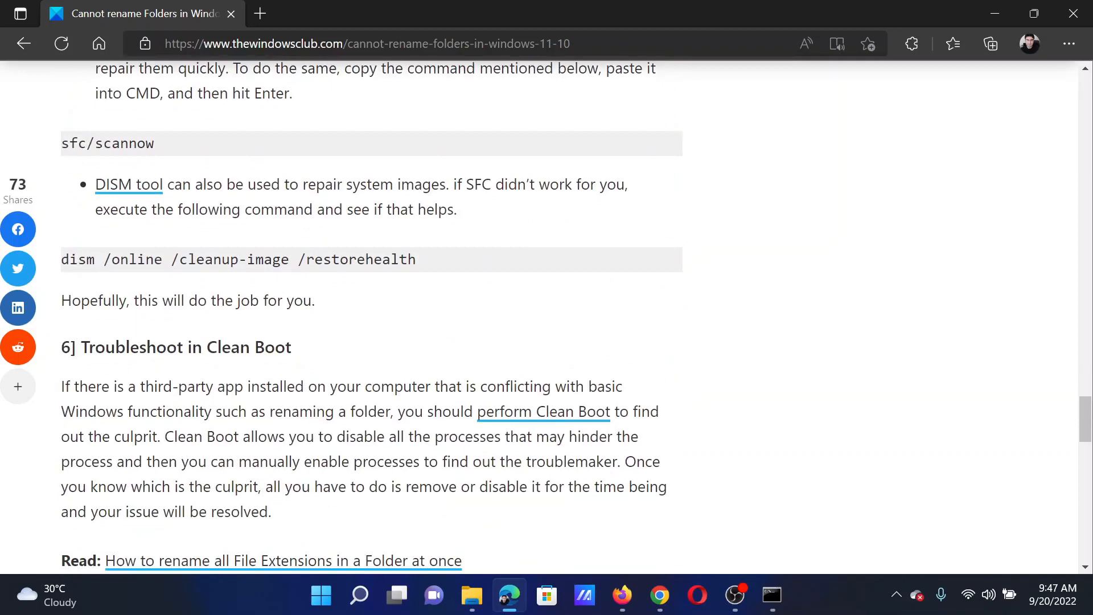
- At the 6] Troubleshoot in Clean Boot section, bring up Run with msconfig typed
{"action": "double_click", "coordinate": [185, 348]}
{"action": "type", "text": "msconfig"}
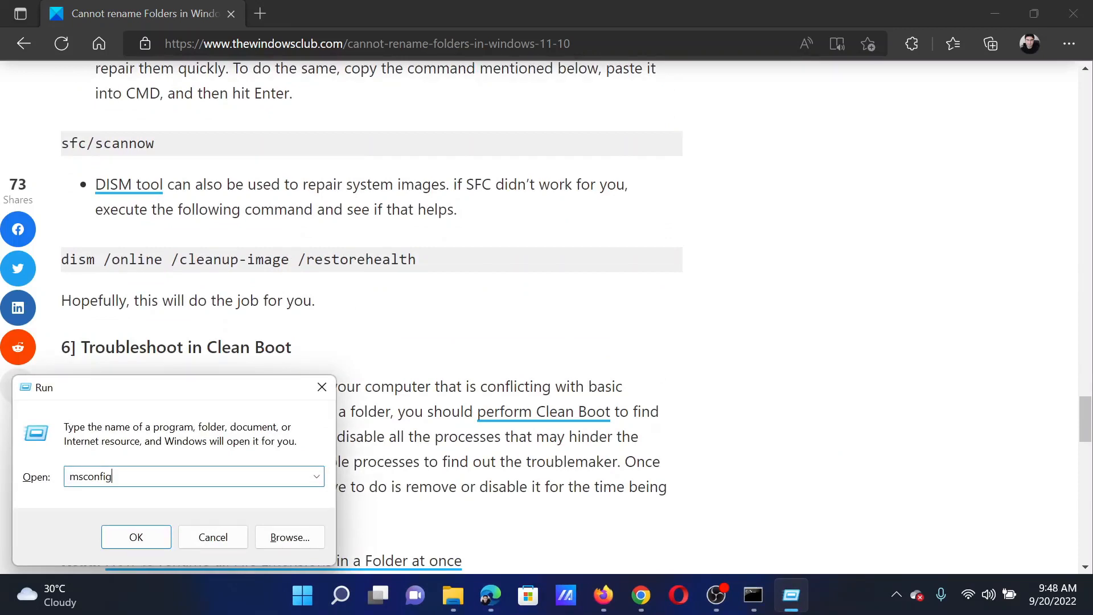
- Run msconfig, hide Microsoft services, Disable all, Apply, and close the restart prompt
{"action": "left_click", "coordinate": [136, 537]}
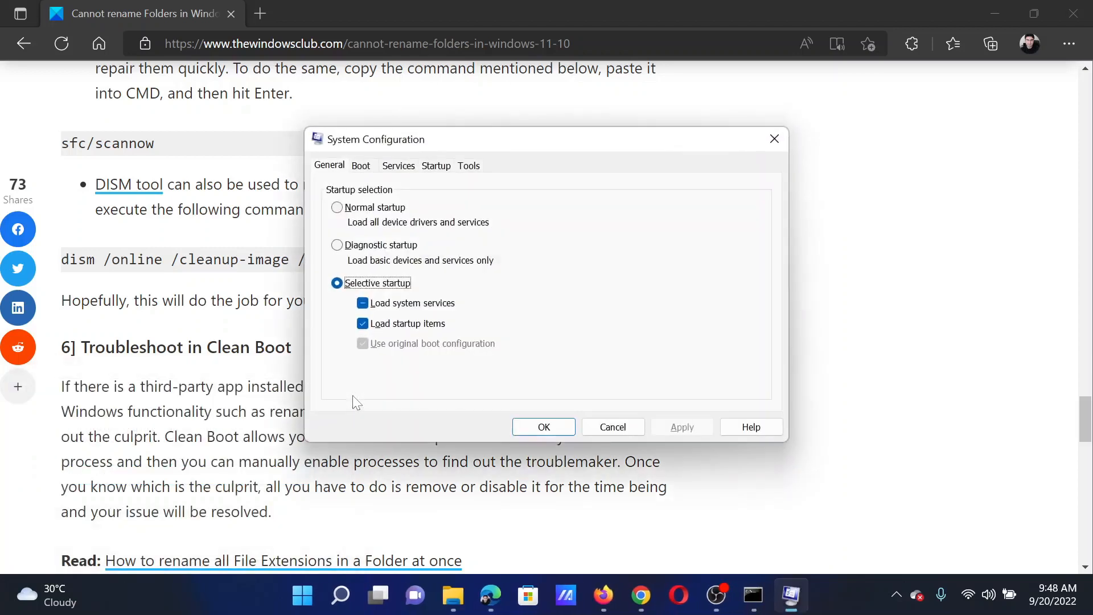
{"action": "mouse_move", "coordinate": [397, 180]}
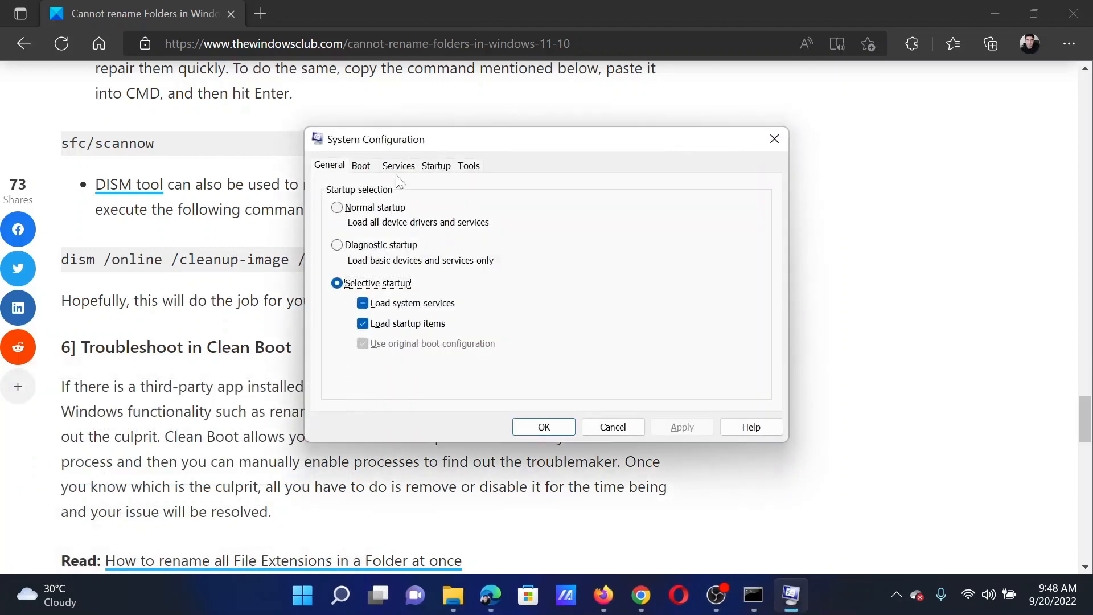
{"action": "left_click", "coordinate": [398, 165]}
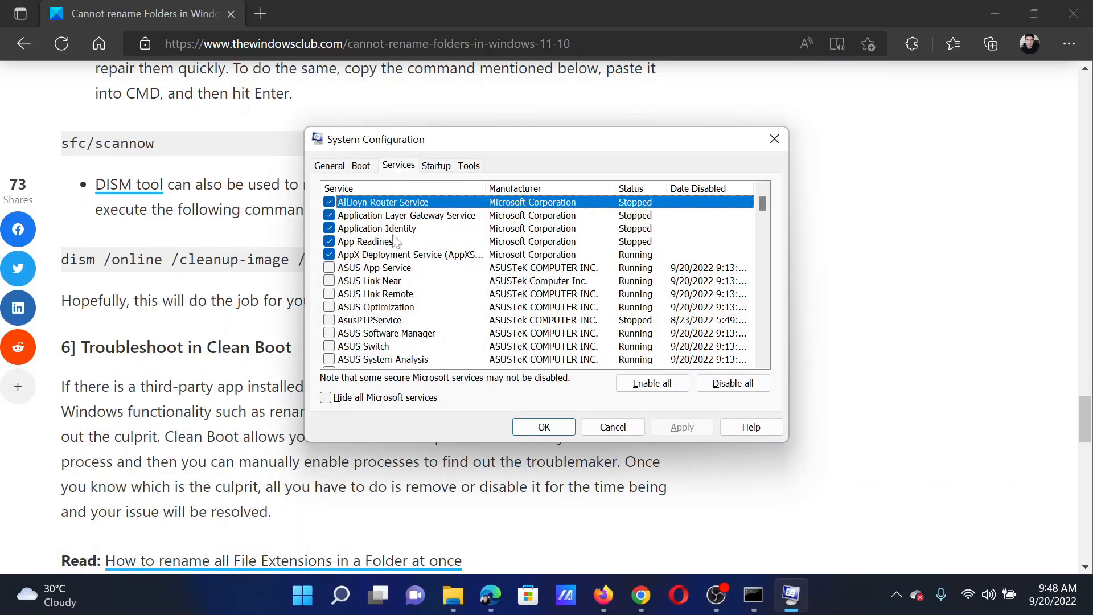
{"action": "left_click", "coordinate": [325, 397]}
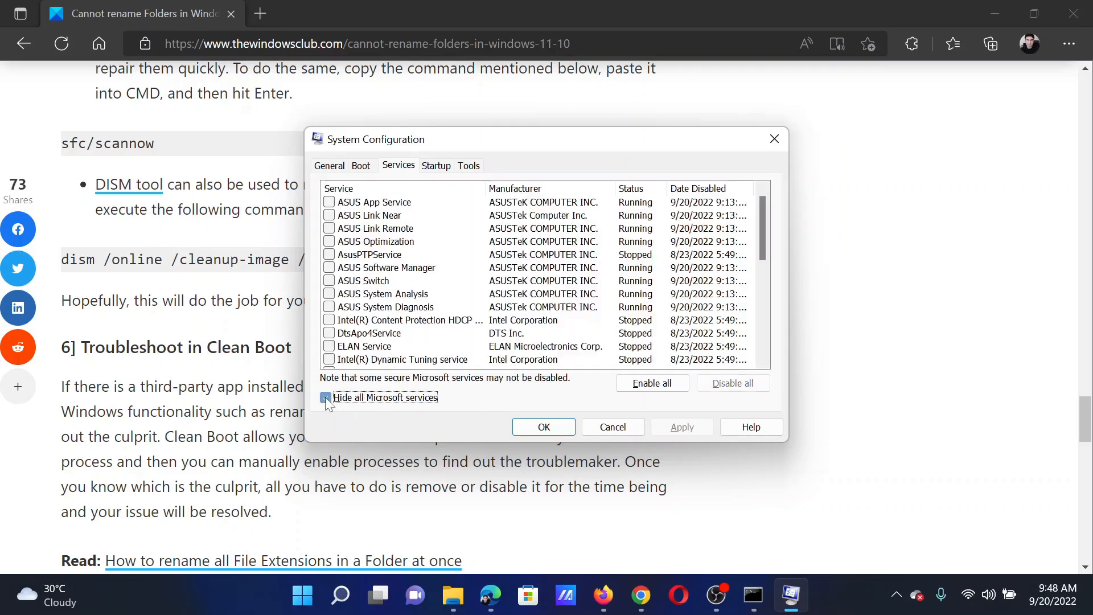
{"action": "left_click", "coordinate": [325, 397]}
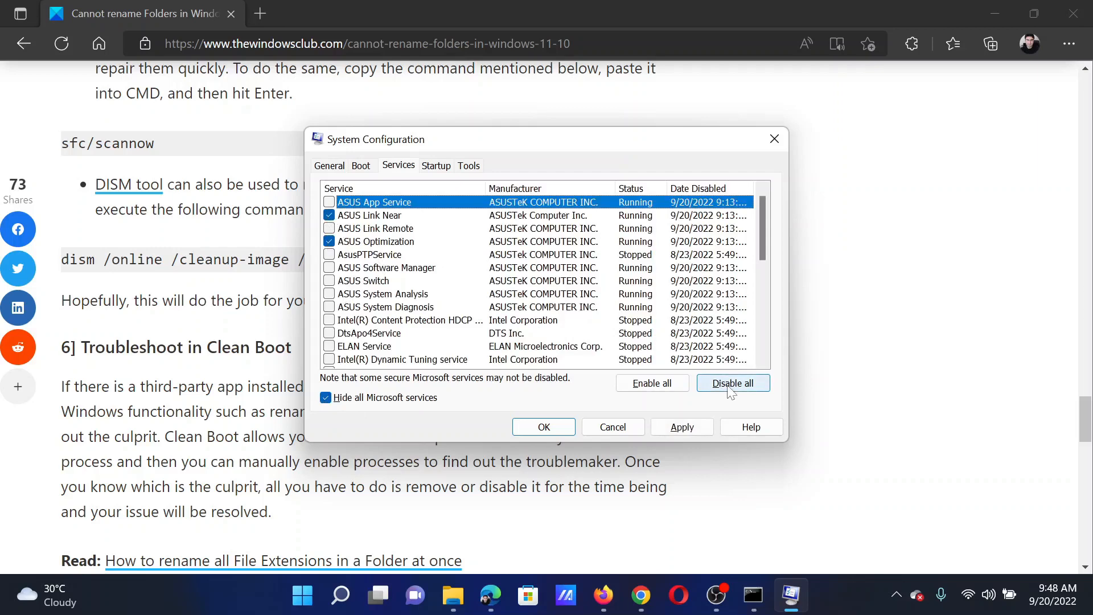
{"action": "left_click", "coordinate": [732, 383]}
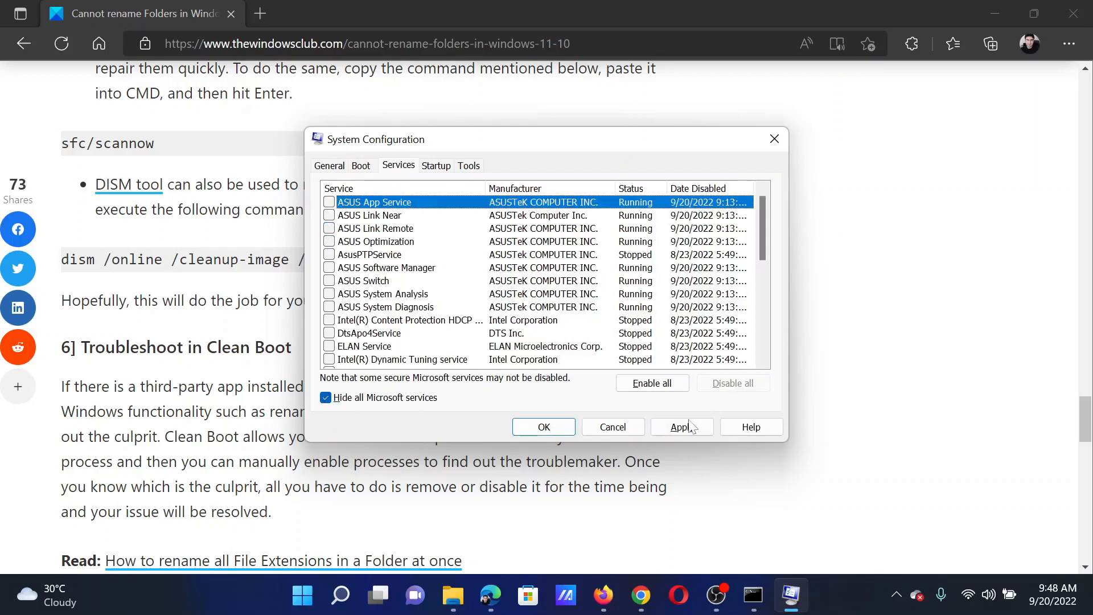
{"action": "left_click", "coordinate": [681, 426]}
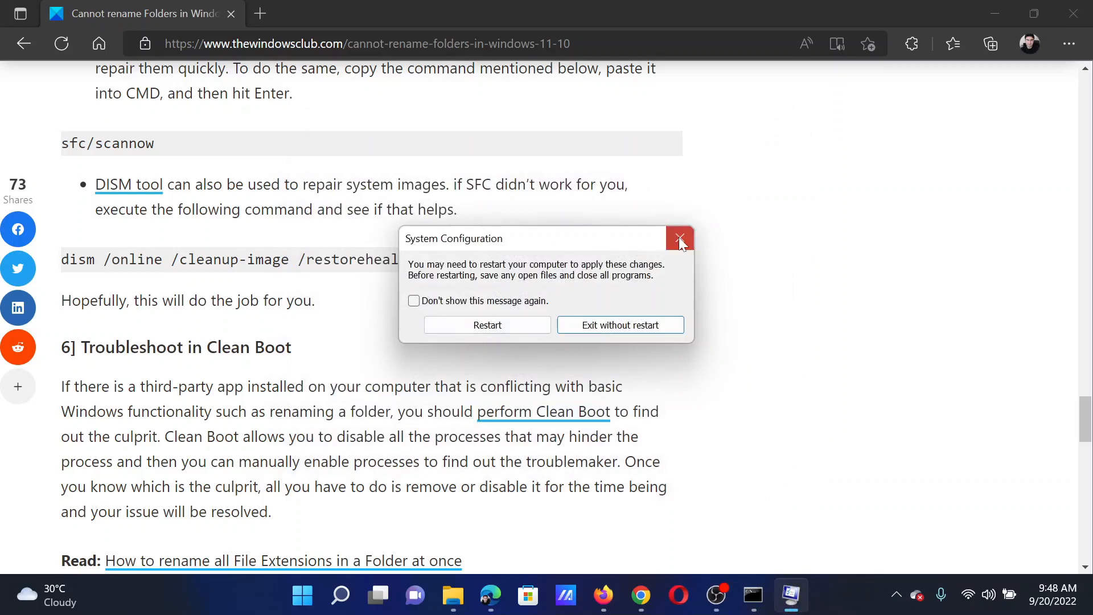
{"action": "left_click", "coordinate": [679, 238]}
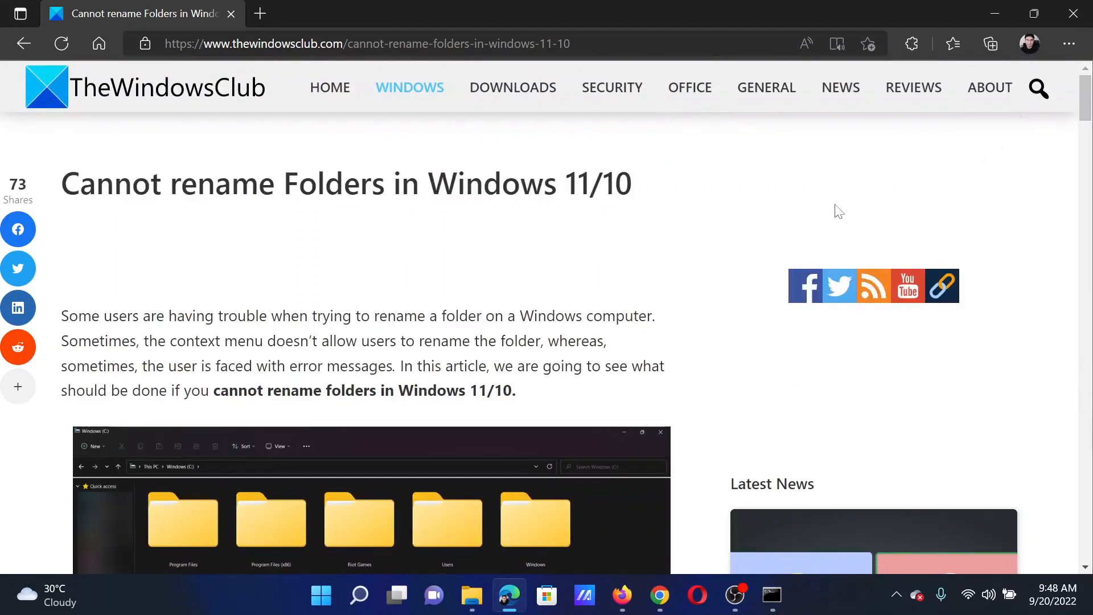
{"action": "mouse_move", "coordinate": [687, 260]}
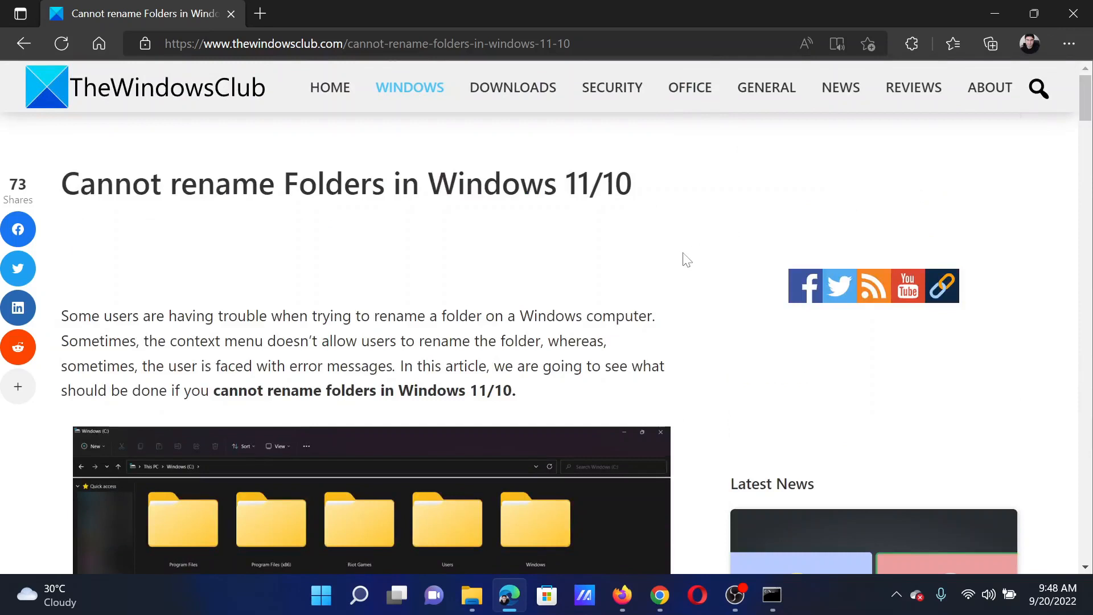